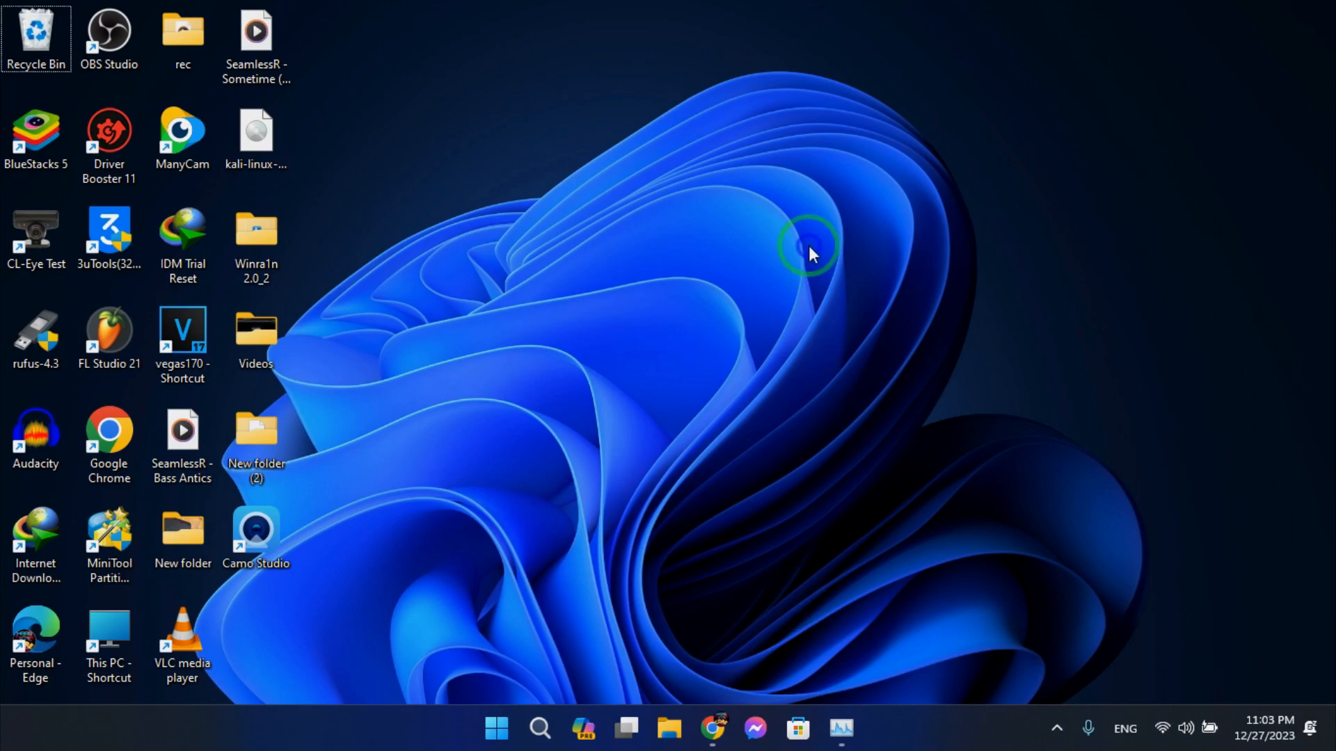
Launch Intel Graphics Settings from the desktop's extended right-click menu
right_click(807, 252)
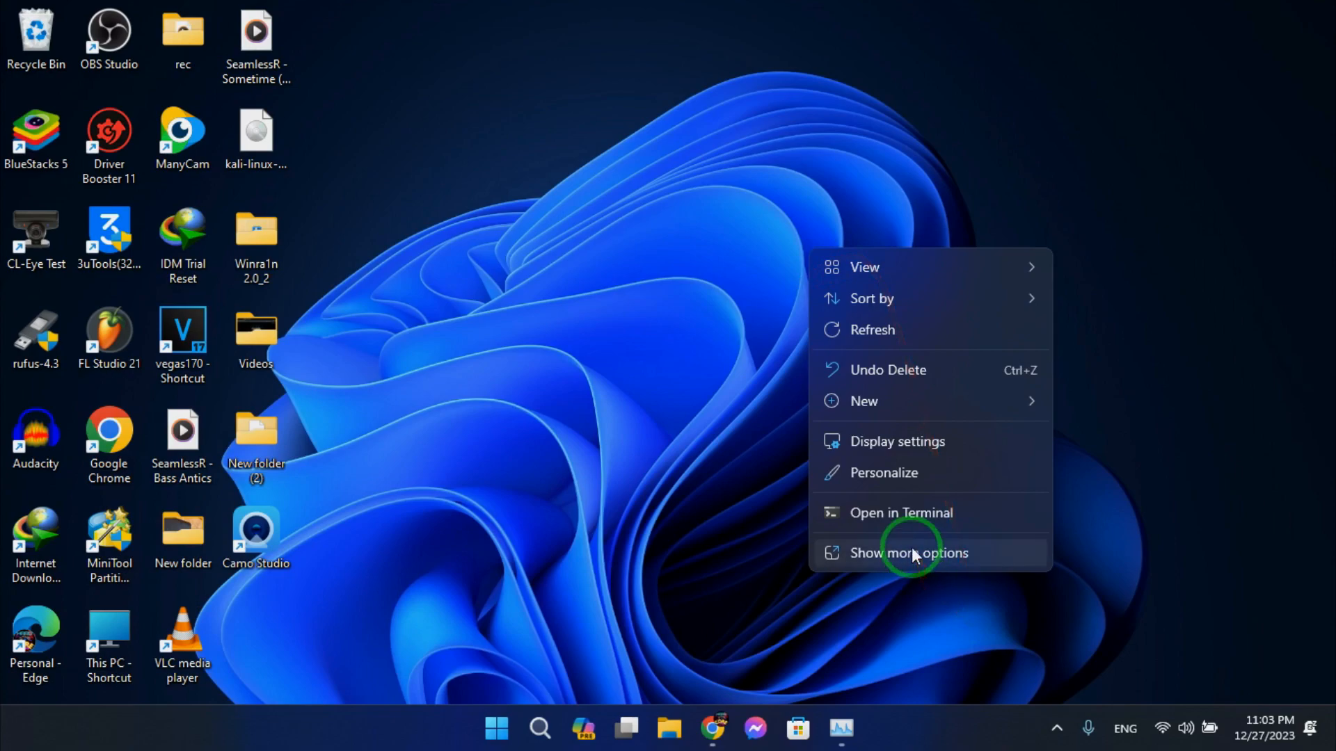
left_click(909, 553)
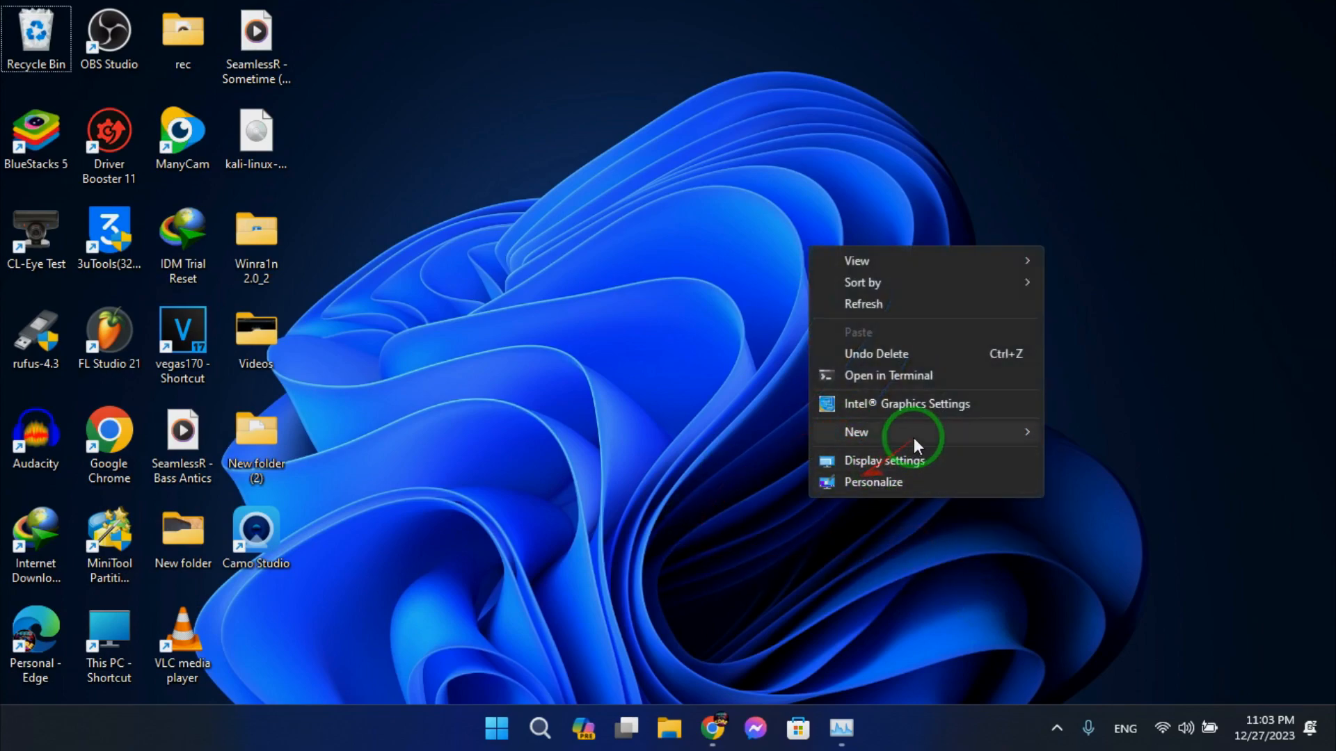
left_click(906, 403)
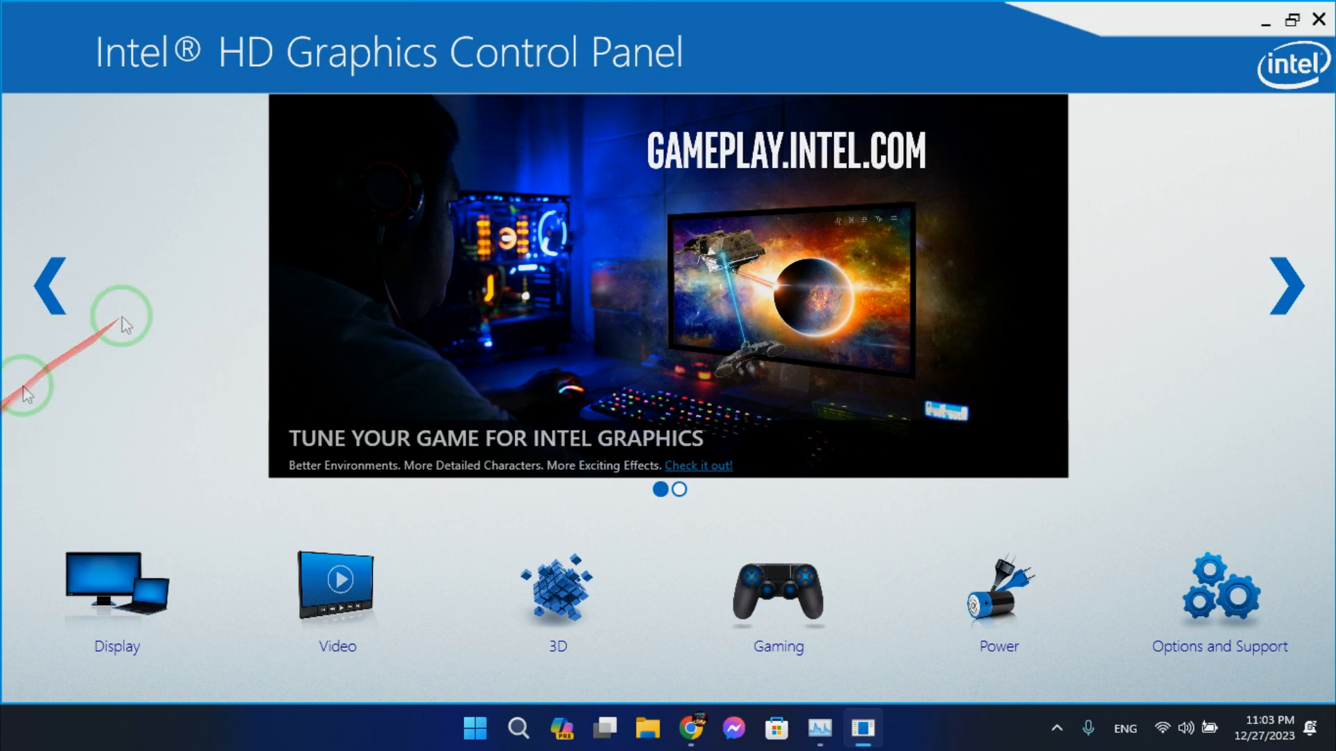
mouse_move(172, 522)
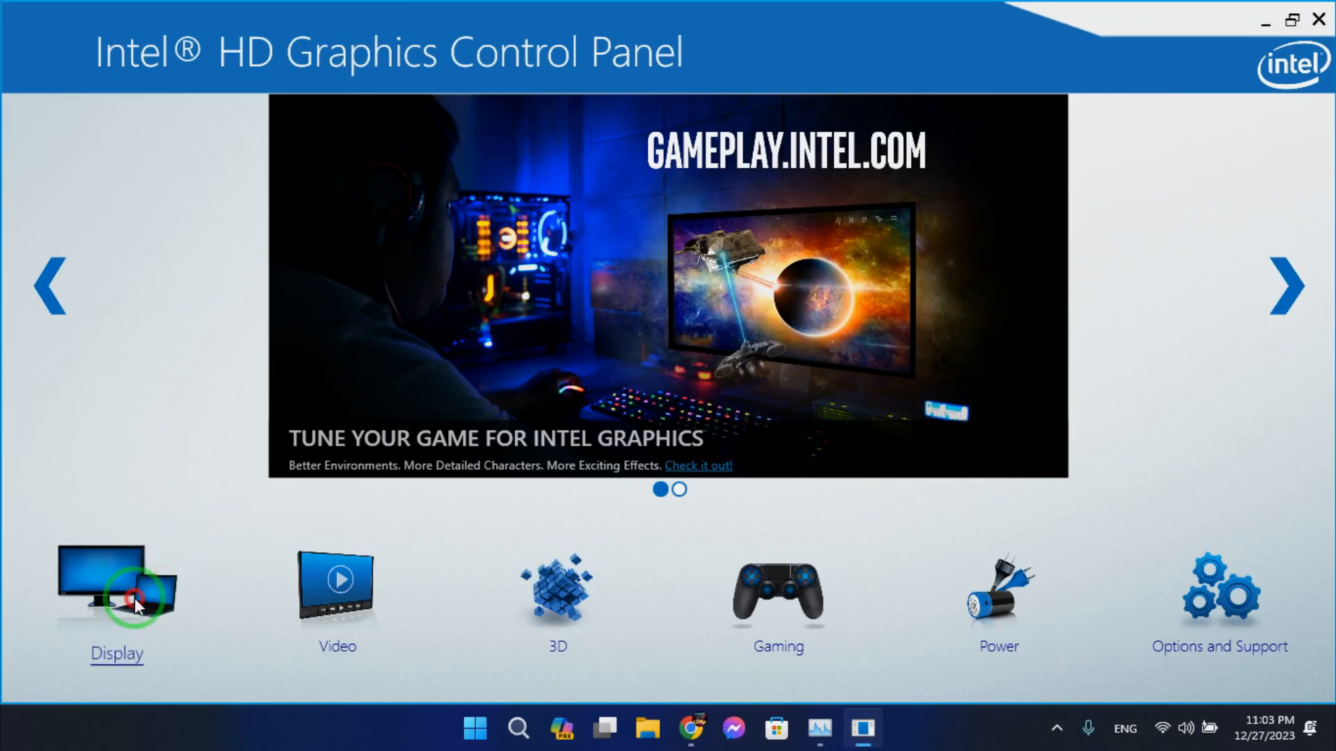
Enter the Display section from the control panel home screen
left_click(117, 587)
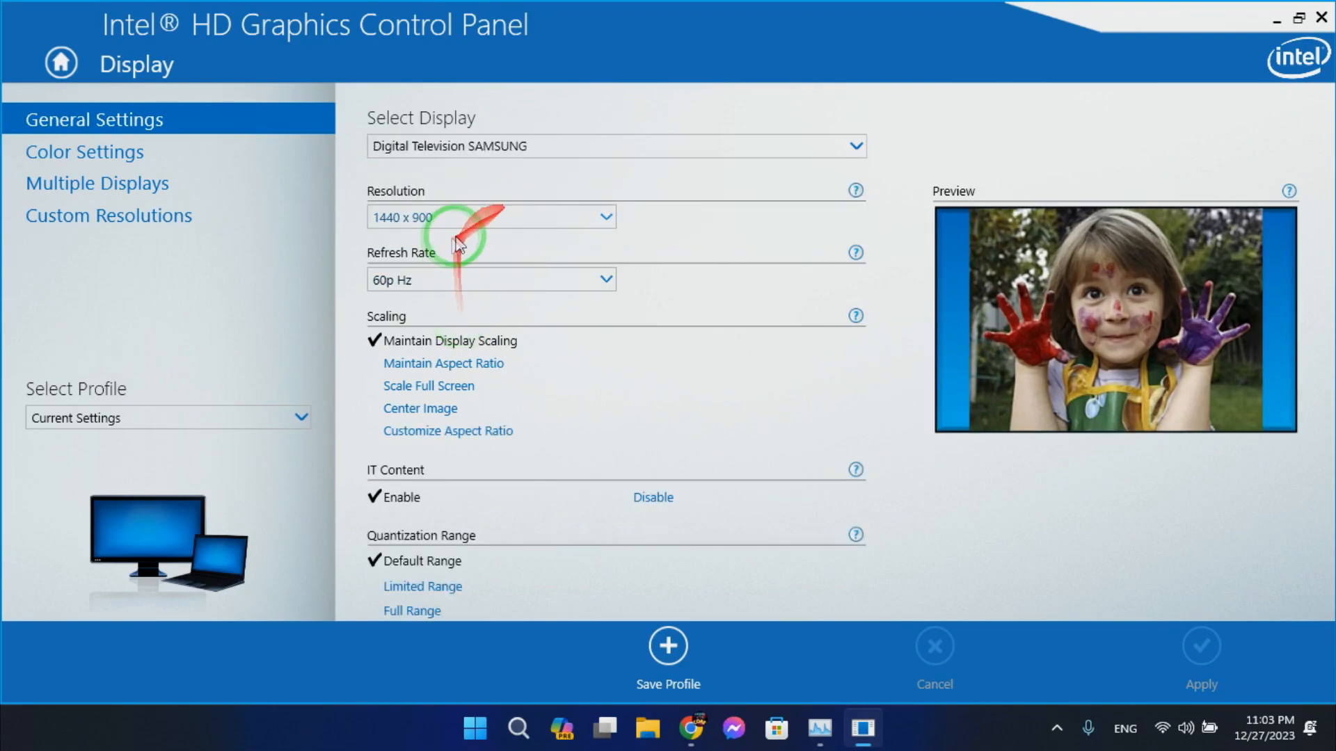
Choose 1920 x 1080 from the Resolution list in General Settings
left_click(491, 217)
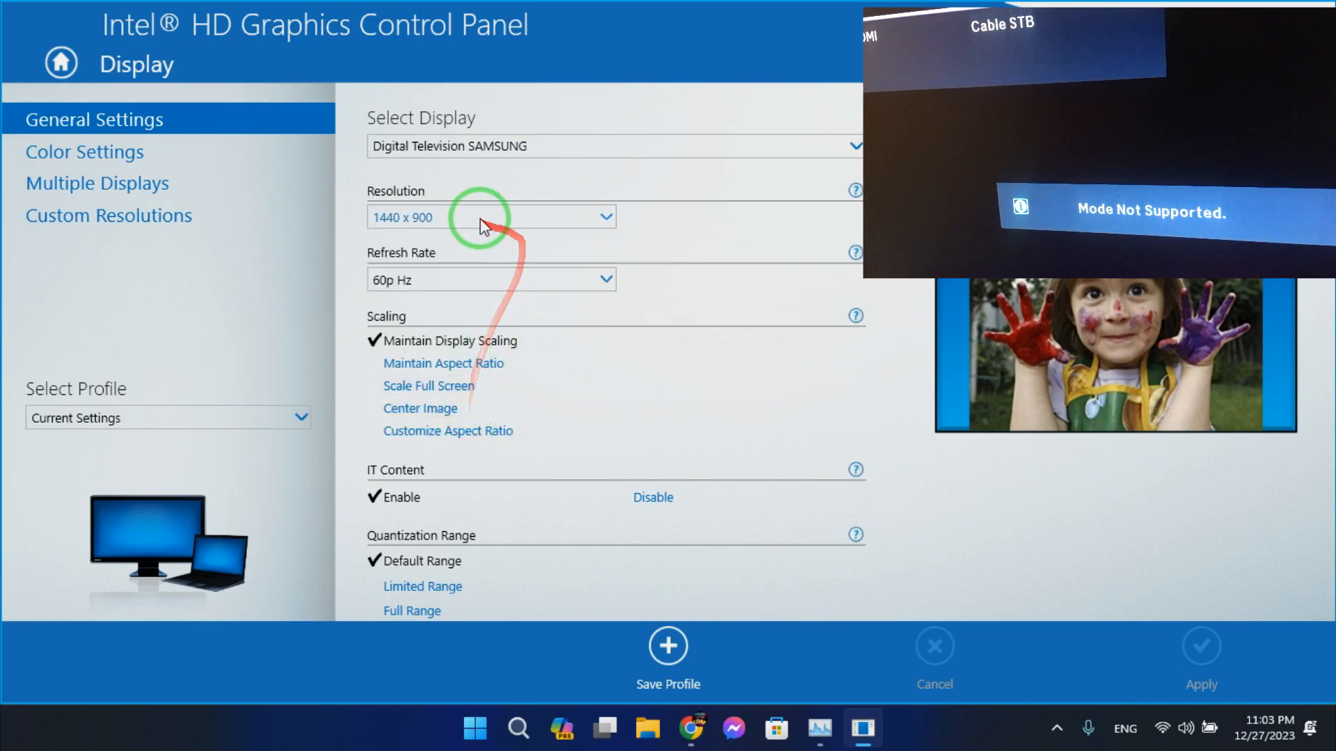
left_click(604, 217)
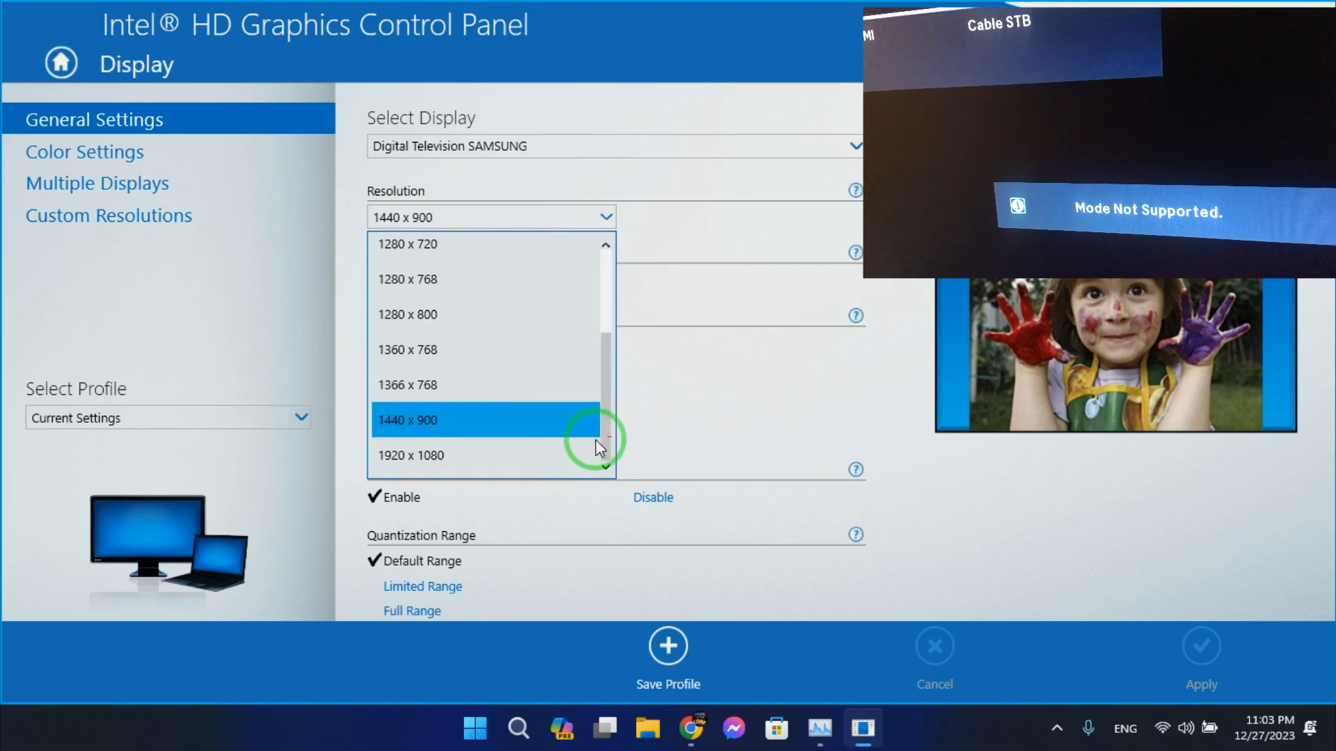
mouse_move(461, 458)
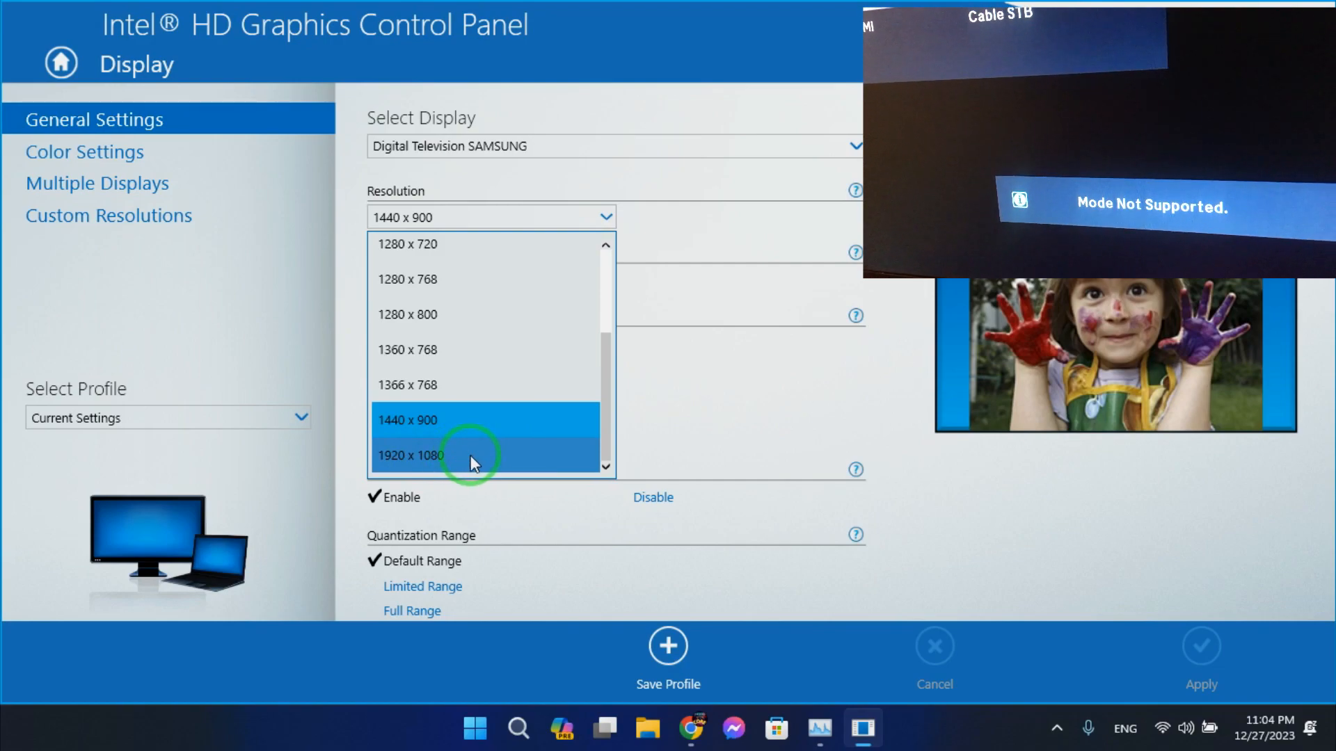
left_click(409, 455)
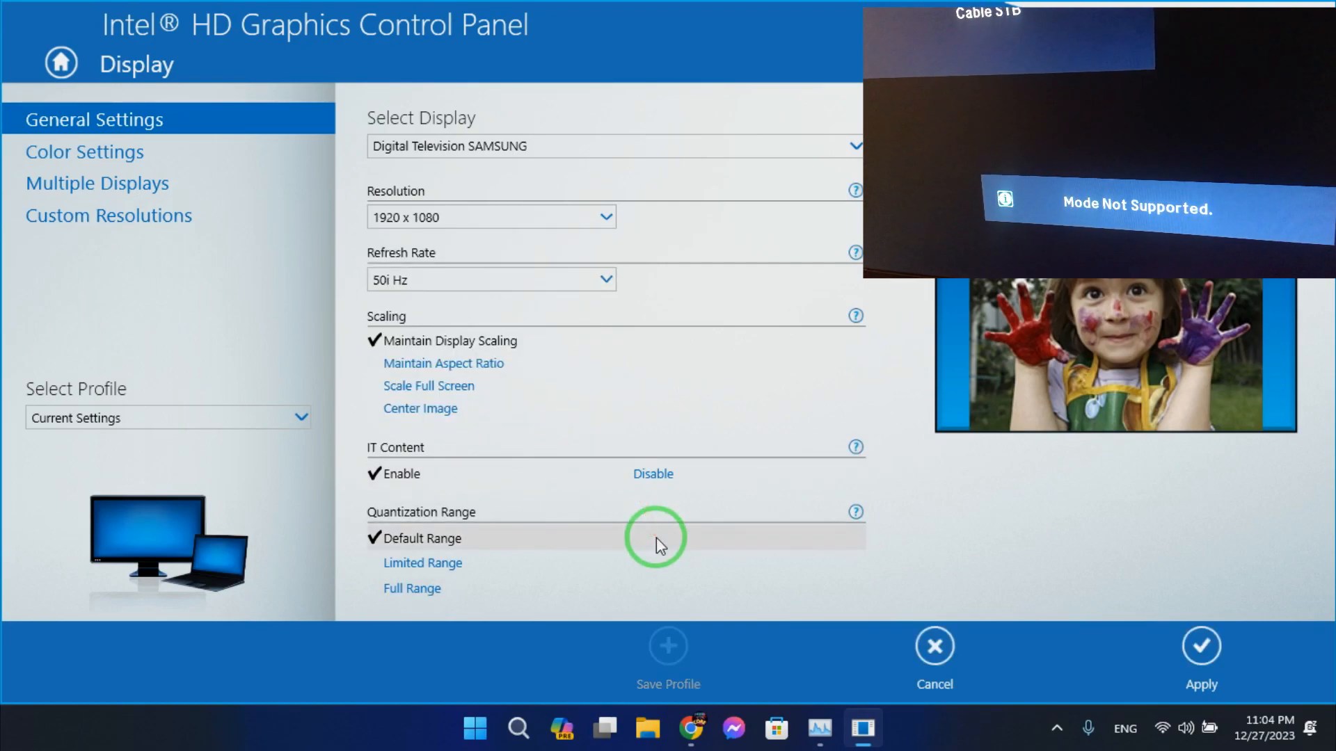
mouse_move(1201, 700)
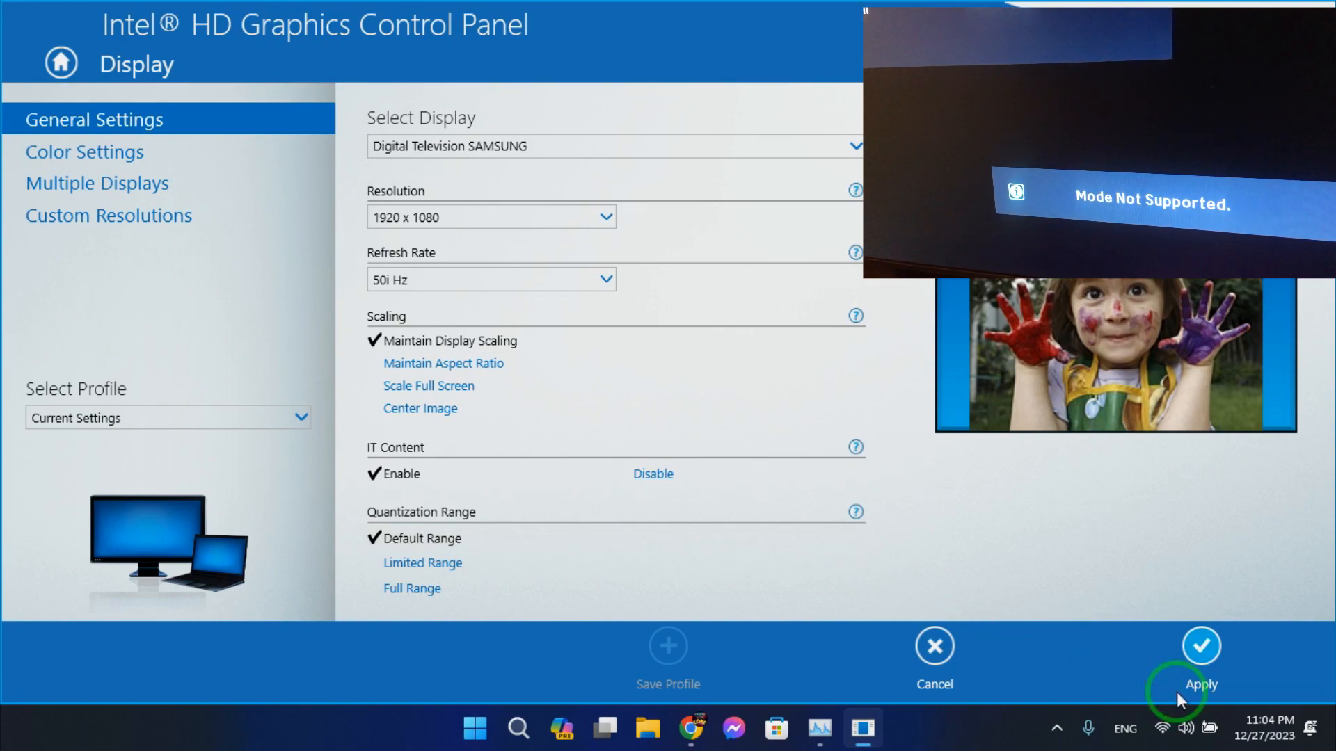
Apply 1920 x 1080 at 50i Hz and confirm keeping the new resolution
left_click(1200, 645)
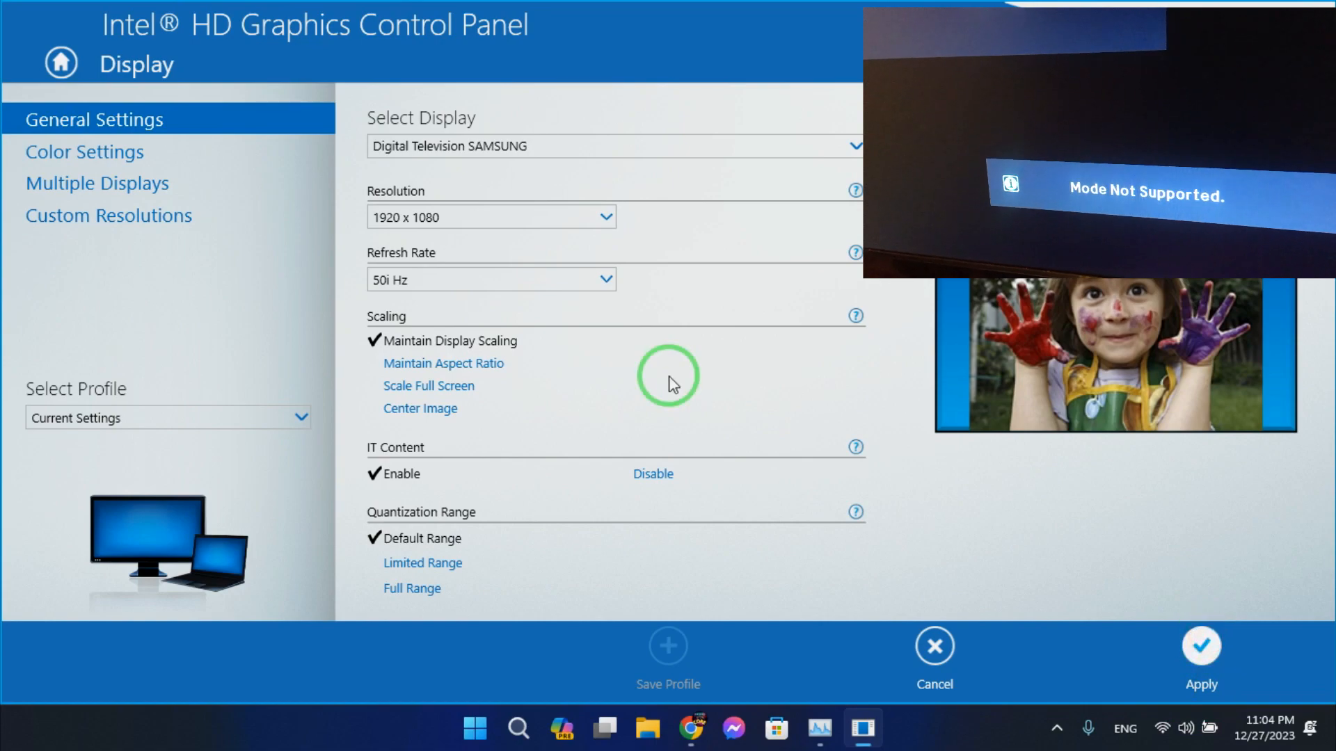
left_click(1201, 646)
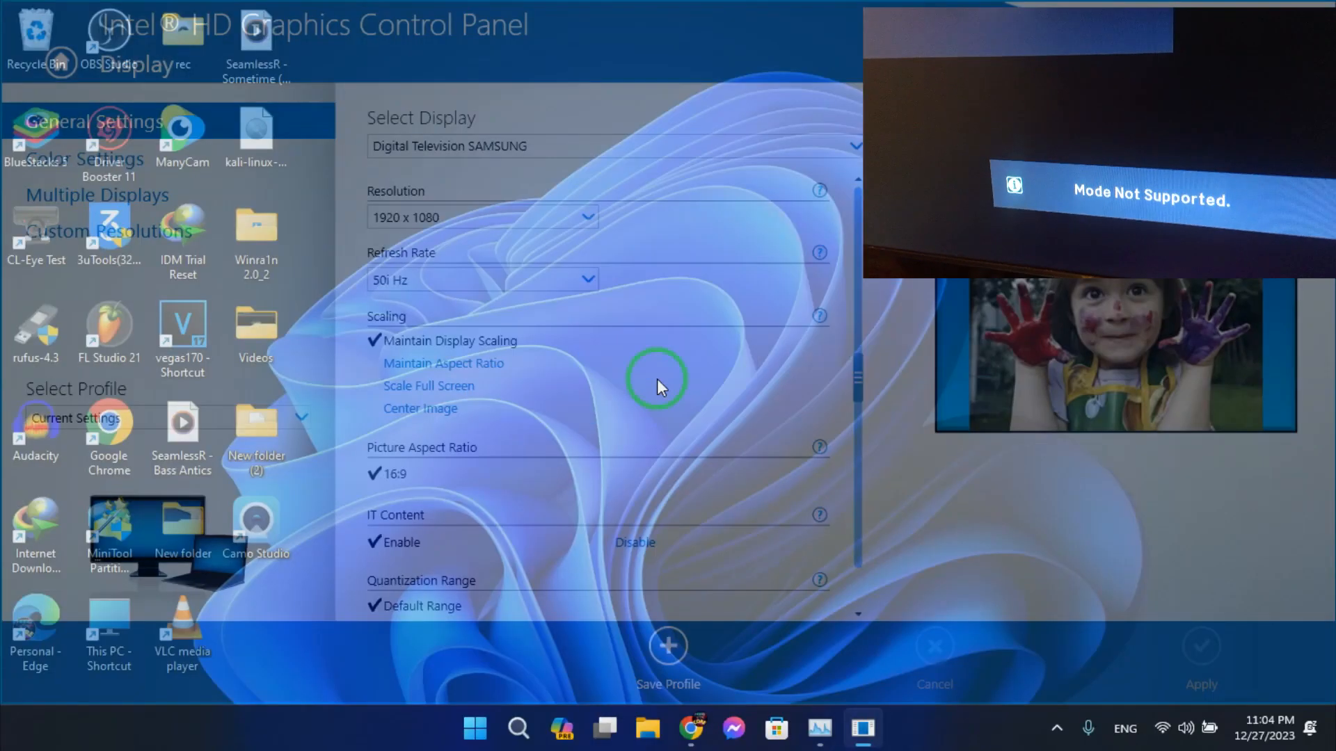
left_click(1201, 646)
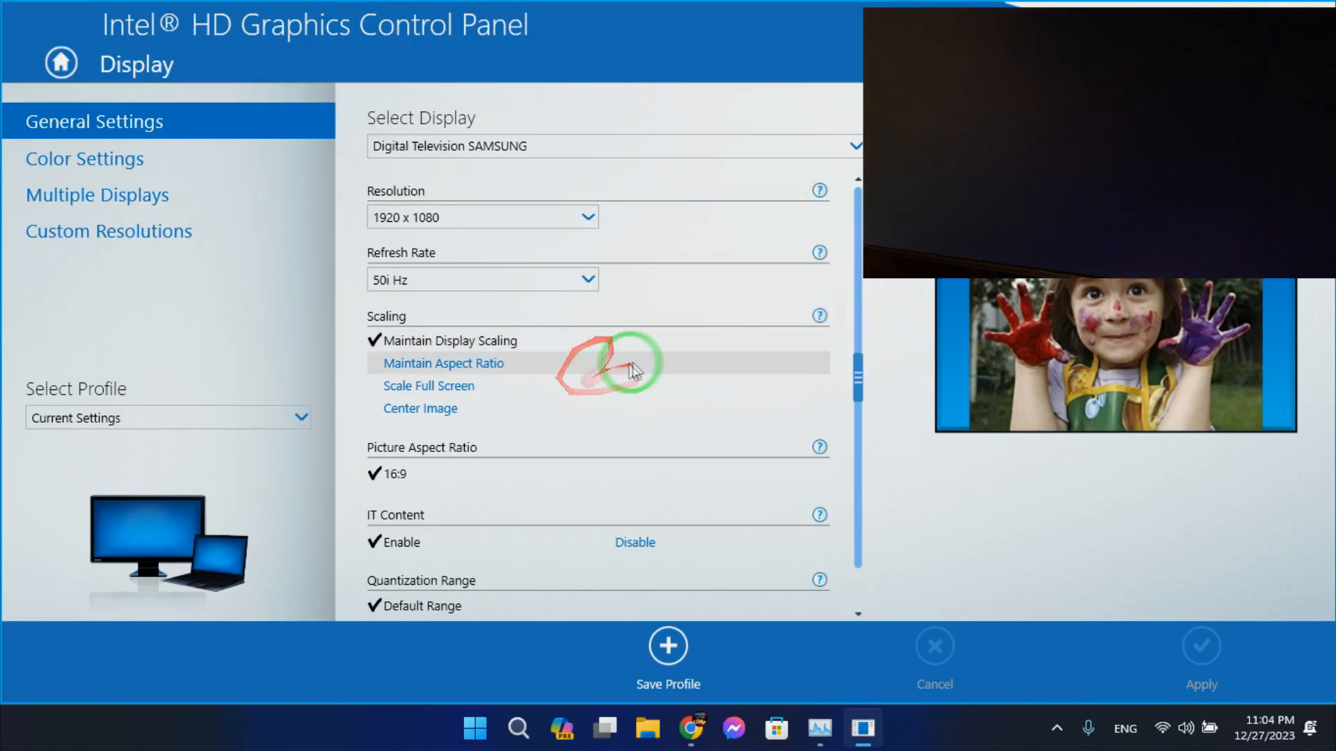
Set the refresh rate to 60i Hz, apply it and keep the new settings
left_click(586, 279)
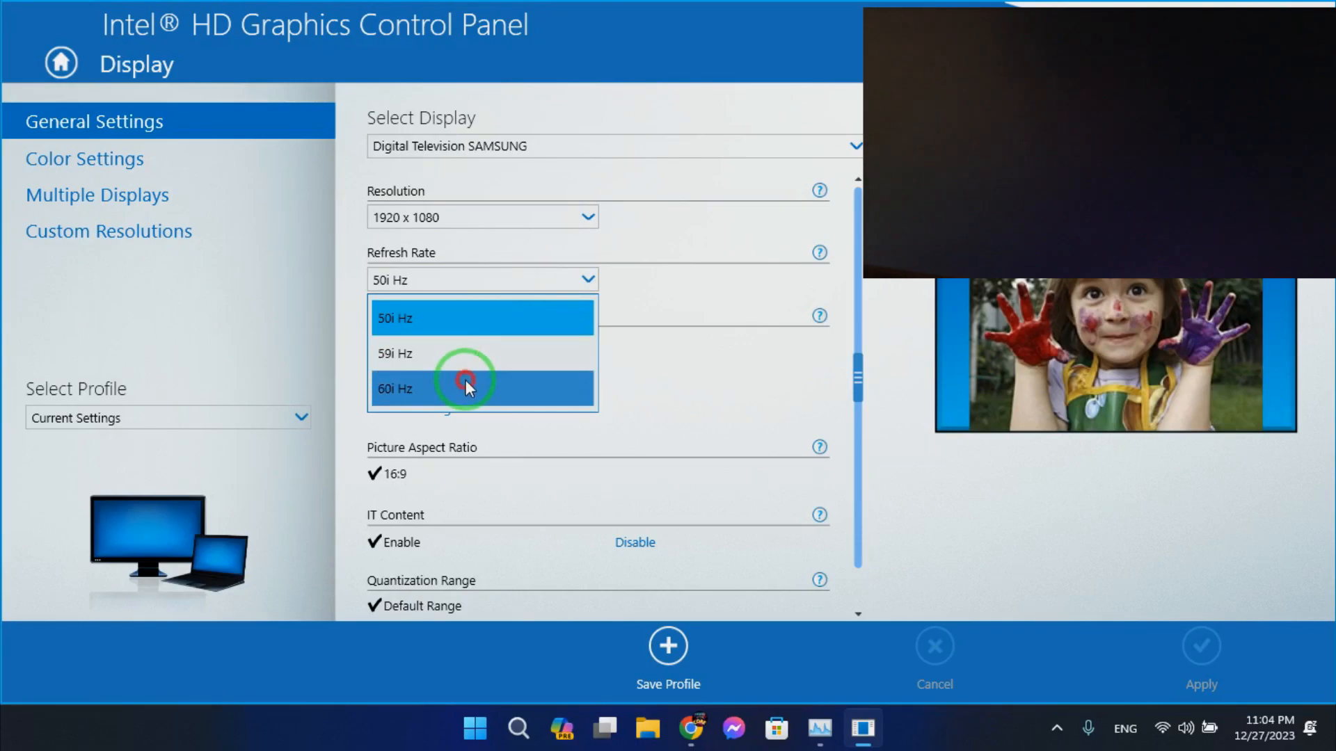
left_click(465, 388)
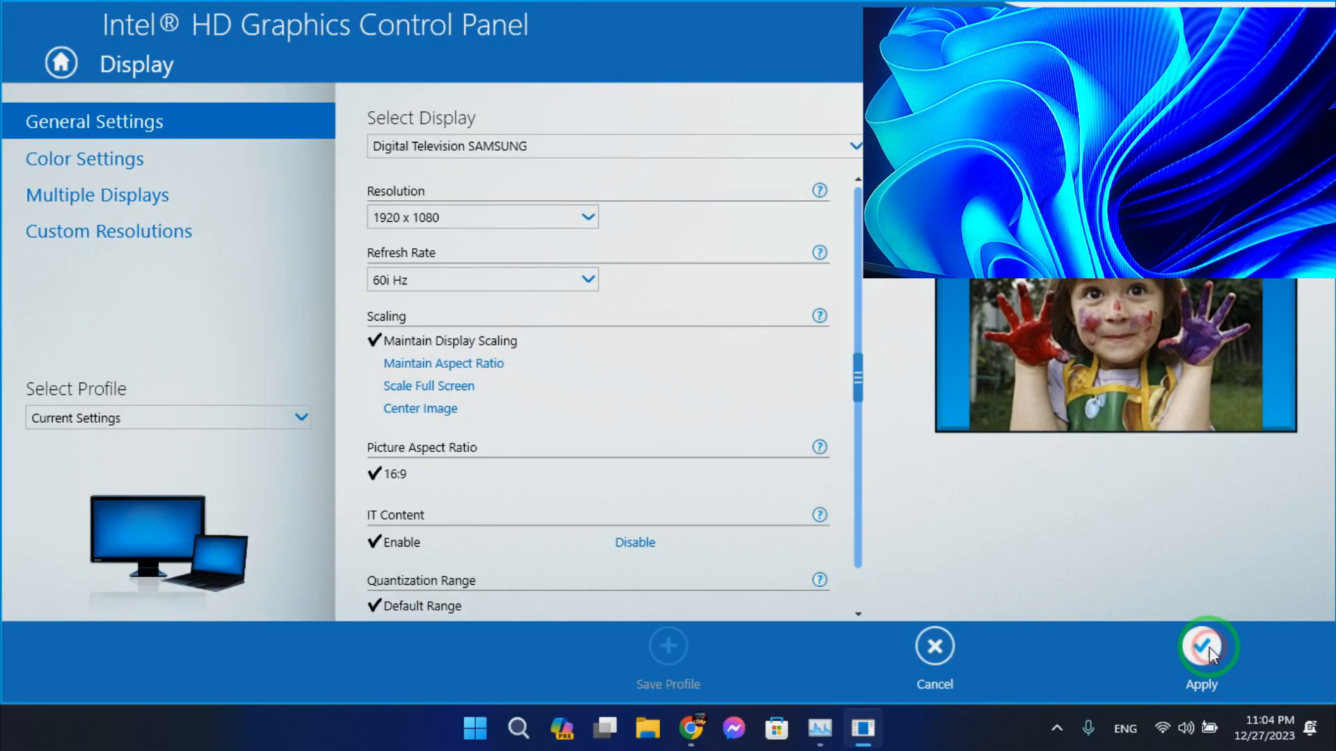
left_click(1201, 655)
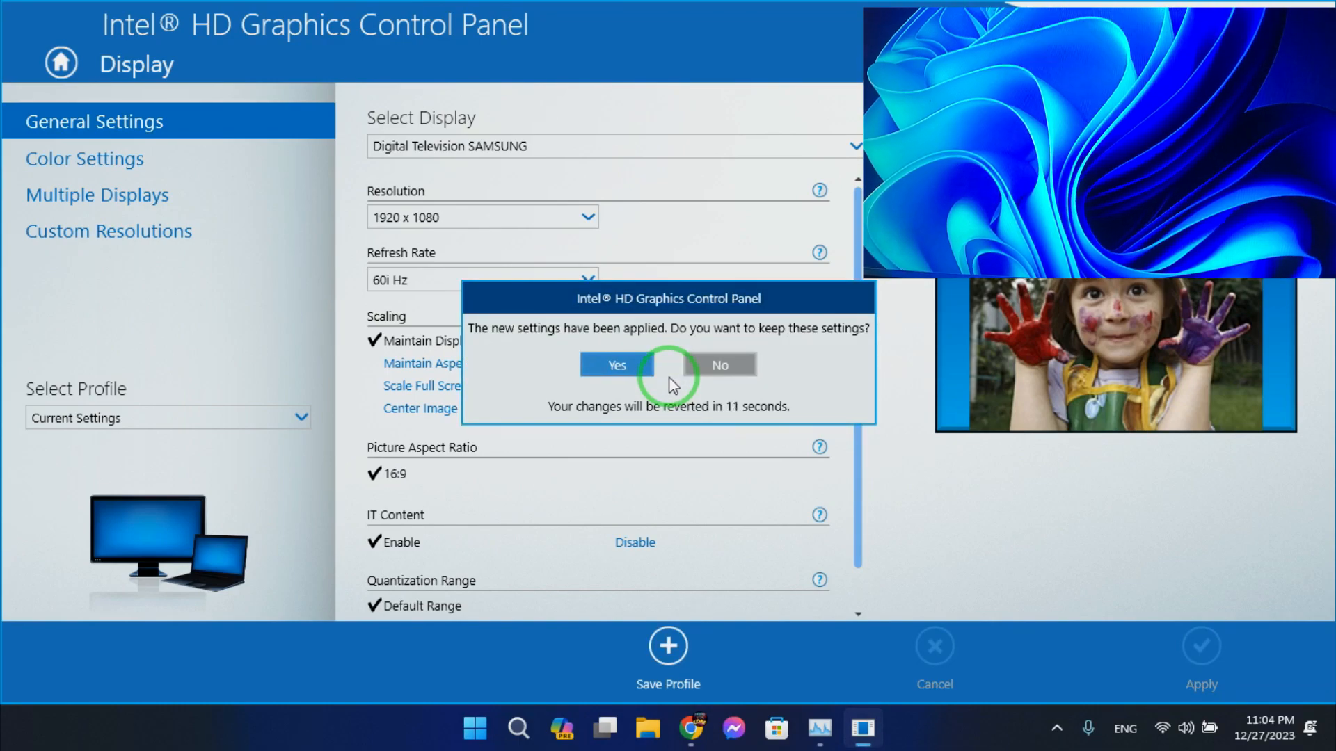
left_click(617, 364)
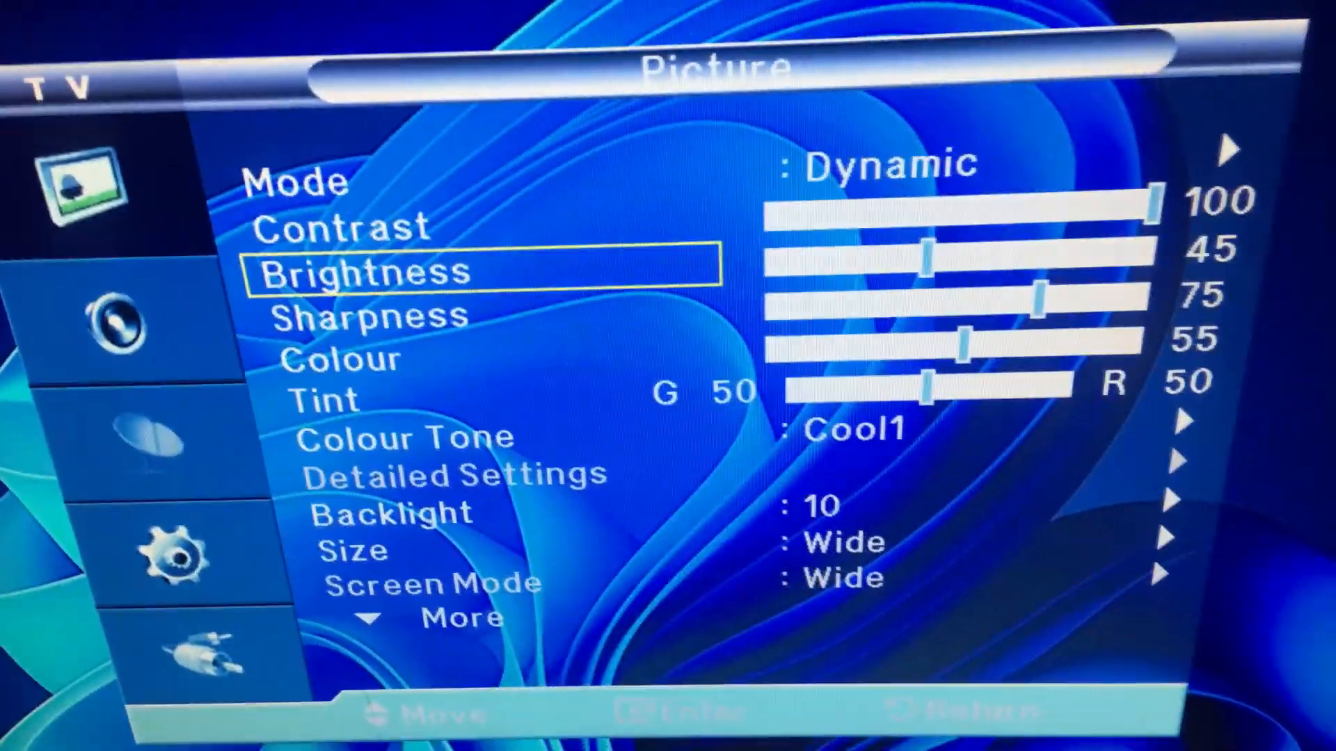
In the TV Picture Size menu, move the selection from Wide to 16:9
left_click(352, 549)
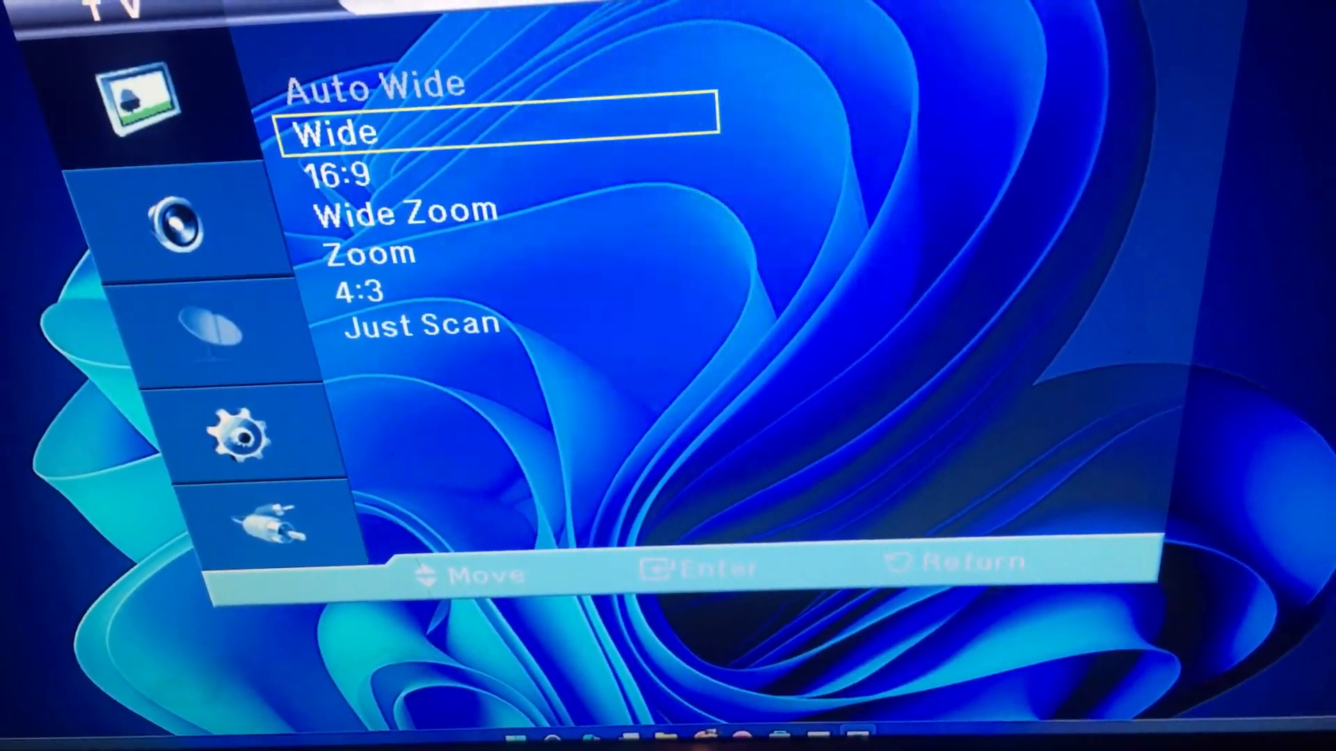
key("Down")
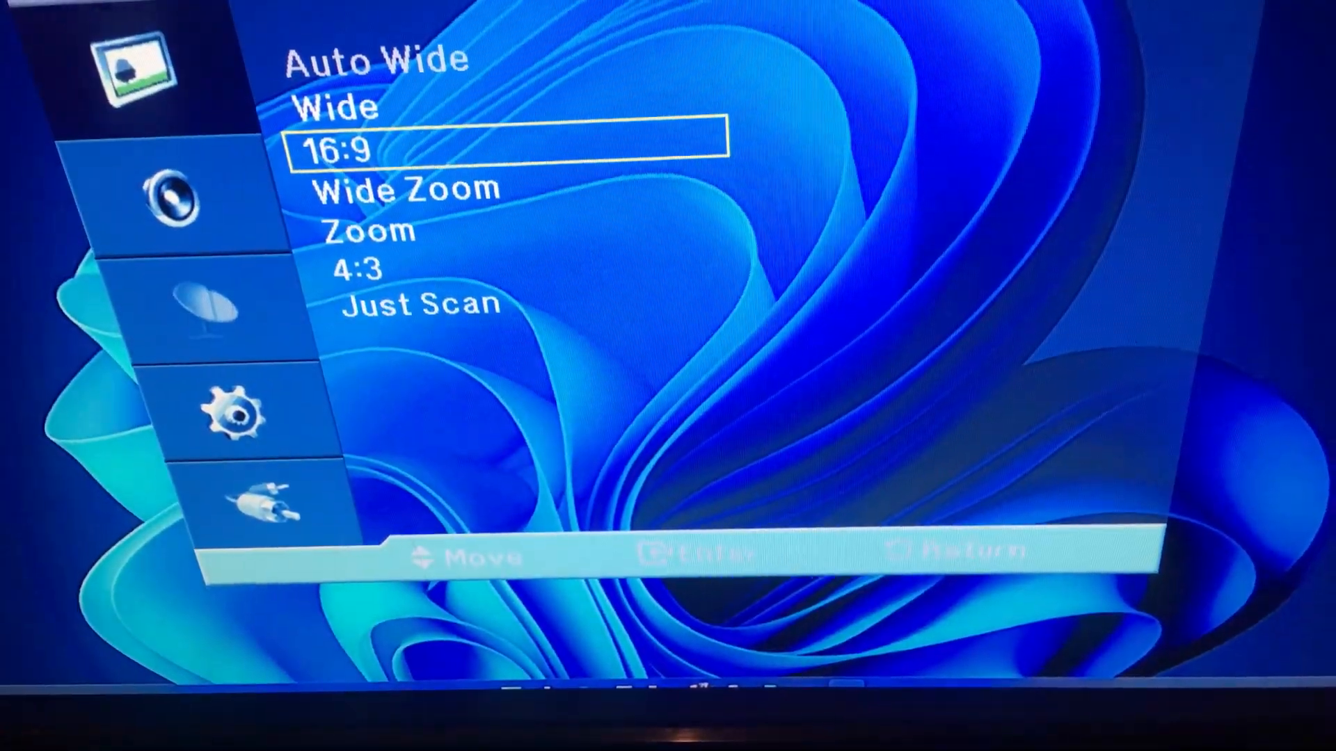